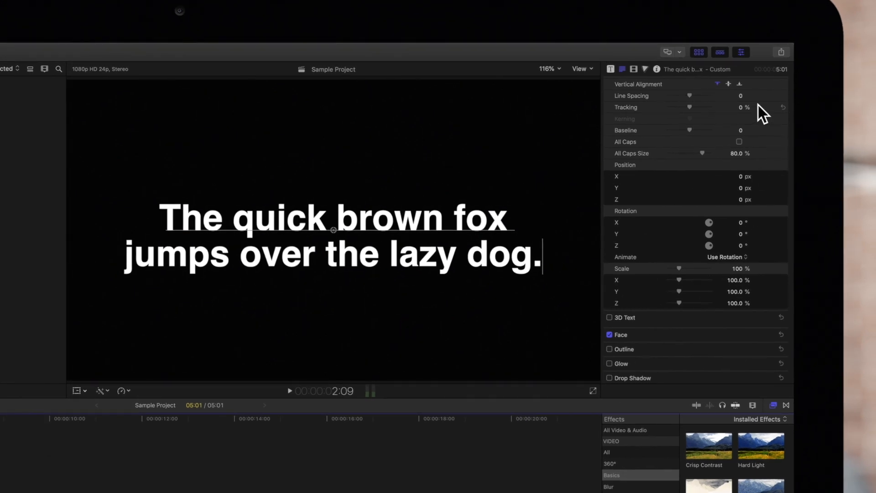
pyautogui.moveTo(749, 67)
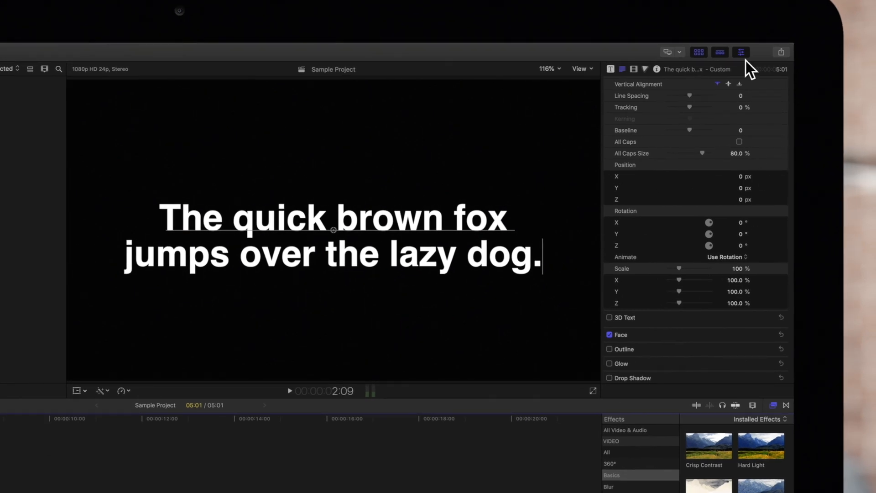
# - Expand the Face settings in the Text inspector and open the Colors window for the white fill
pyautogui.click(741, 52)
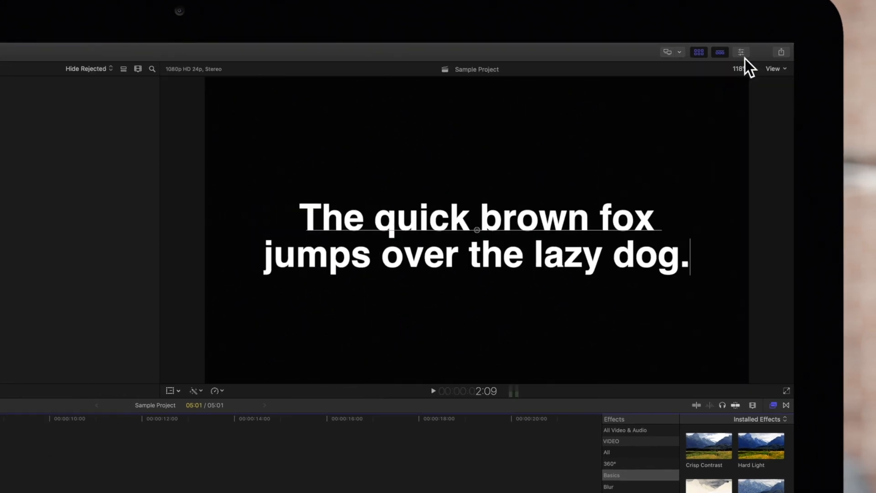
pyautogui.click(741, 52)
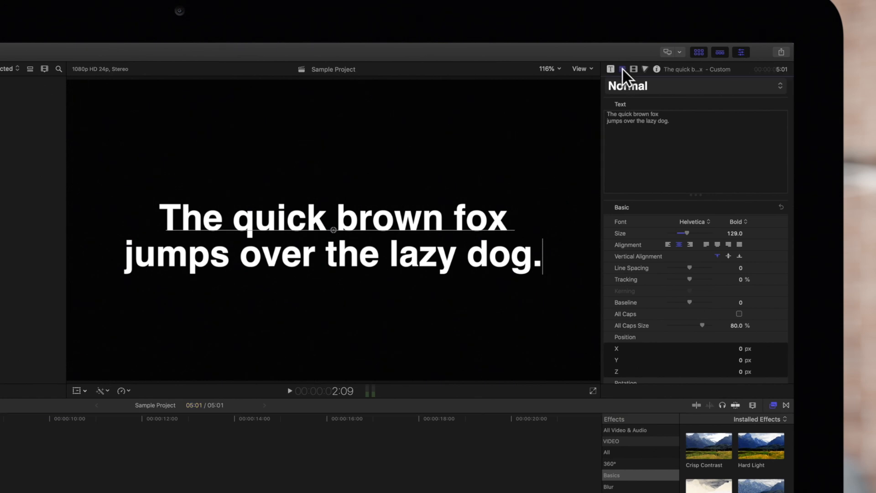
pyautogui.scroll(-3)
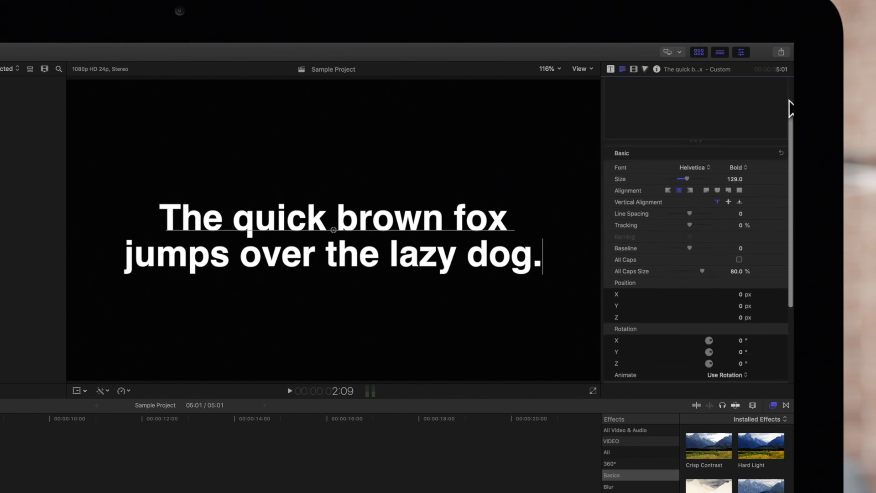
pyautogui.scroll(-3)
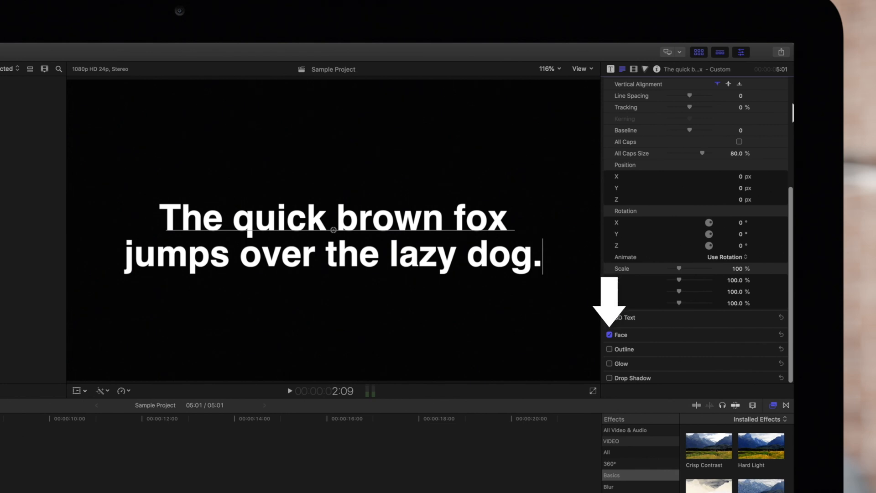
pyautogui.moveTo(769, 343)
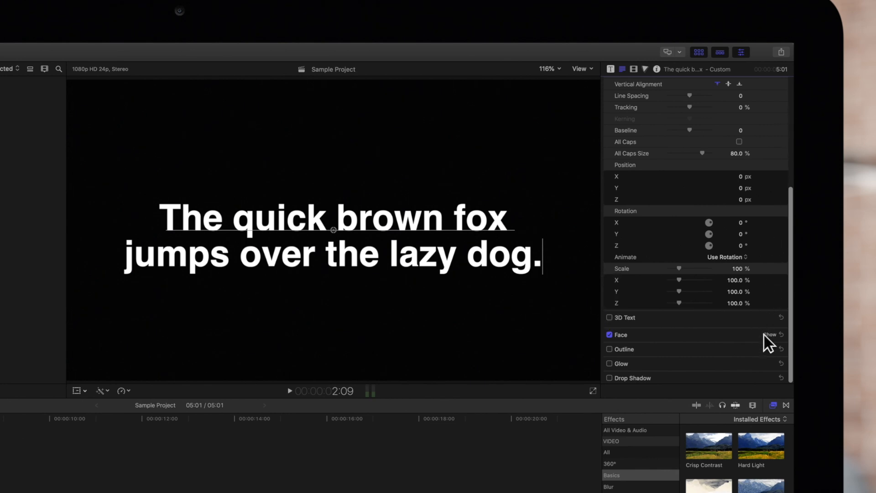
pyautogui.click(772, 334)
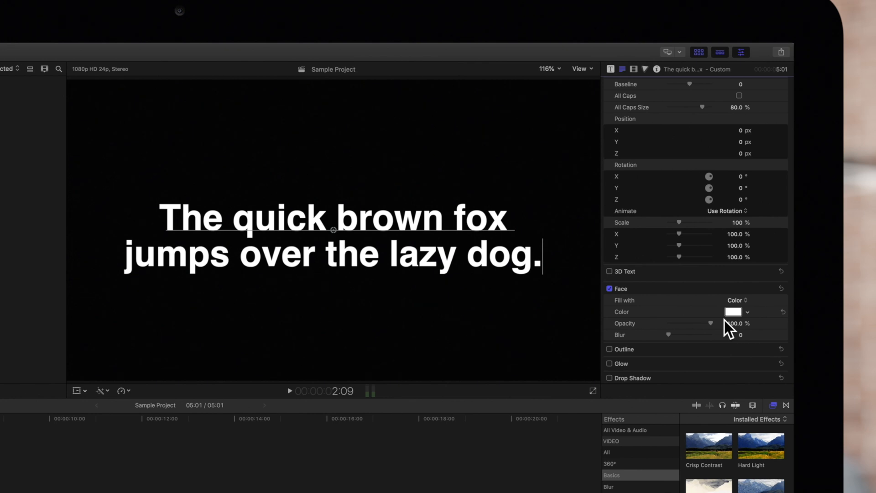
pyautogui.moveTo(735, 327)
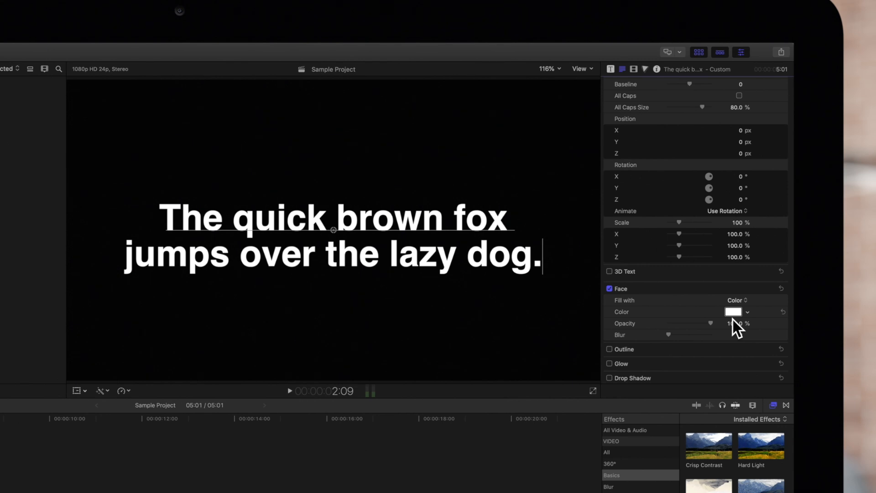
pyautogui.click(733, 311)
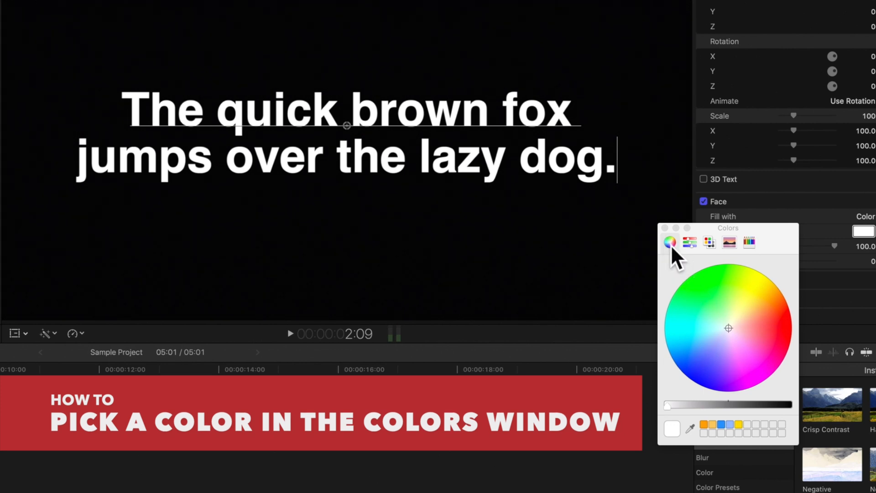
pyautogui.moveTo(735, 341)
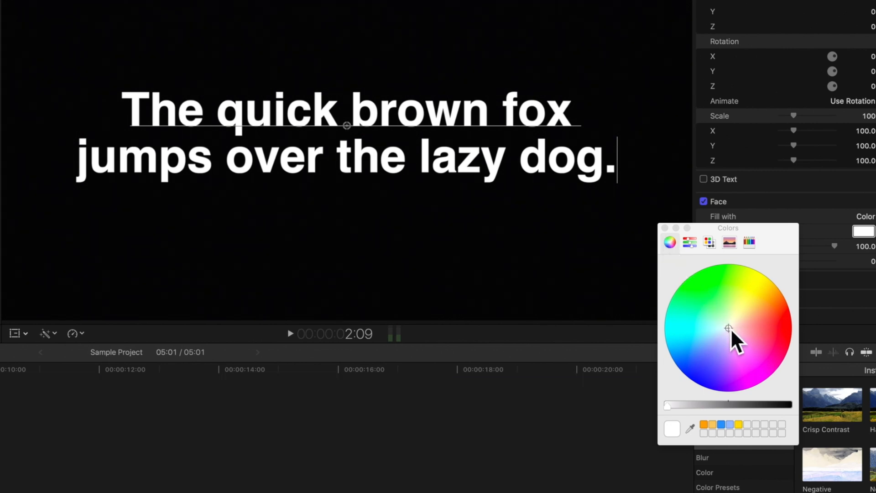
# - Try cyan, lavender and purple from the color wheel, settling on pale yellow
pyautogui.click(688, 338)
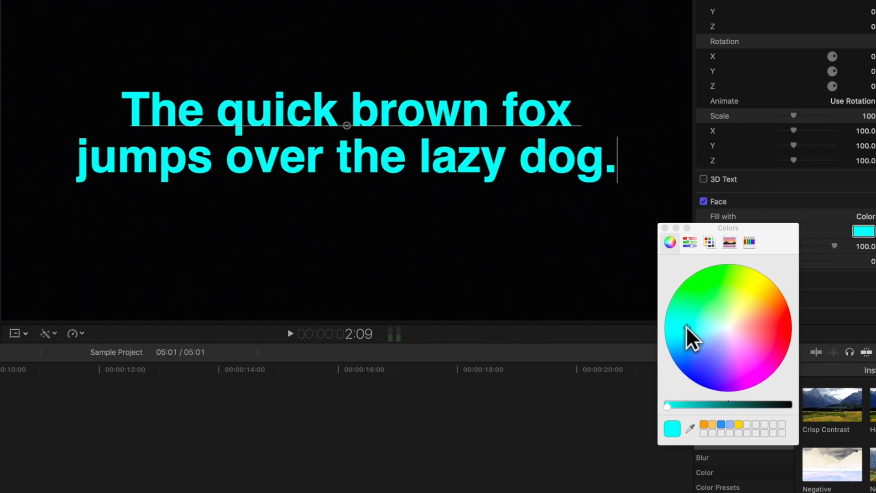
pyautogui.click(726, 341)
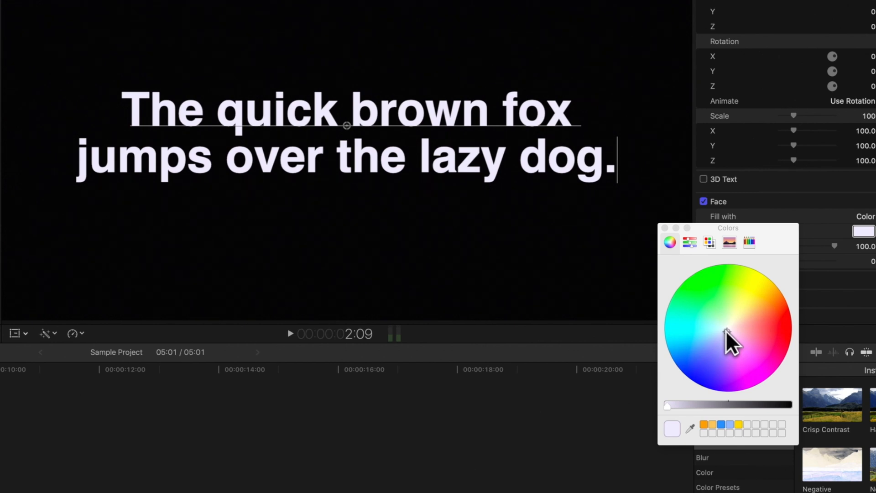
pyautogui.click(726, 338)
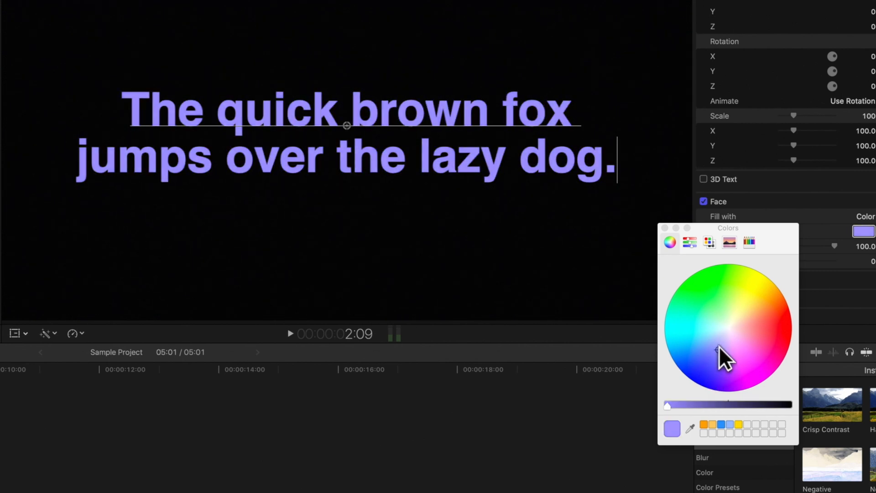
pyautogui.click(749, 329)
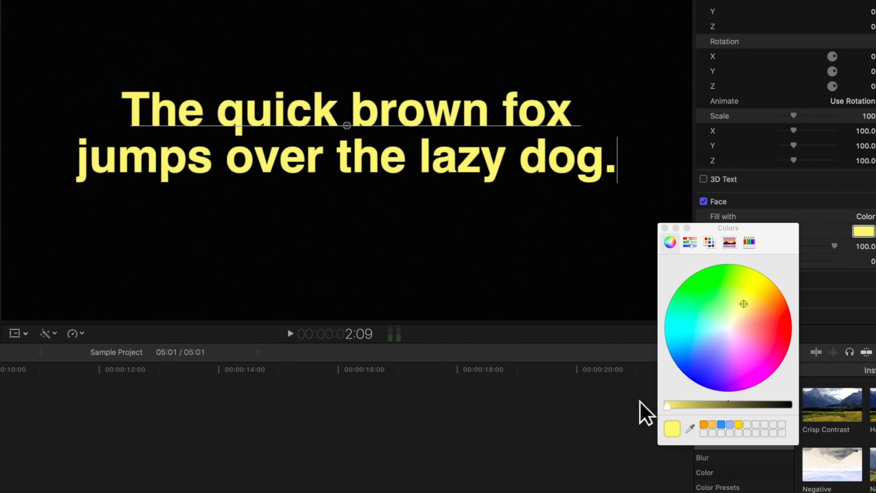
pyautogui.moveTo(679, 444)
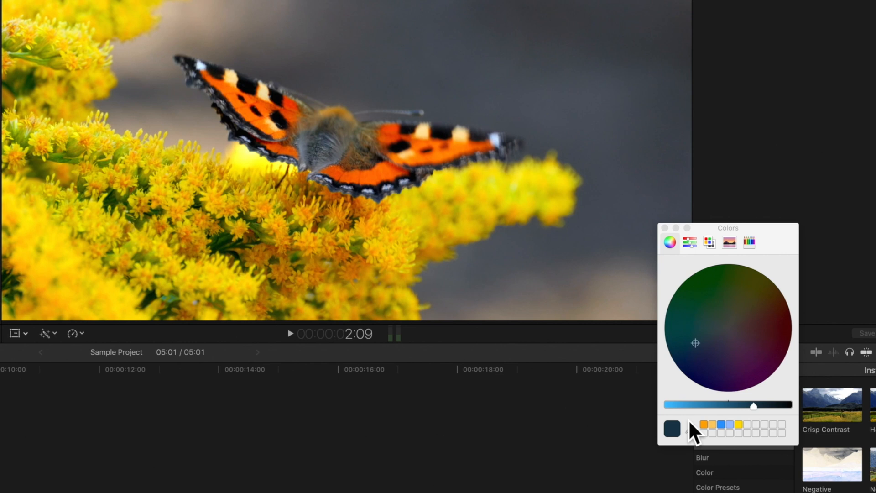
# - Sample the butterfly's orange wing with the eyedropper to colour the title
pyautogui.click(689, 428)
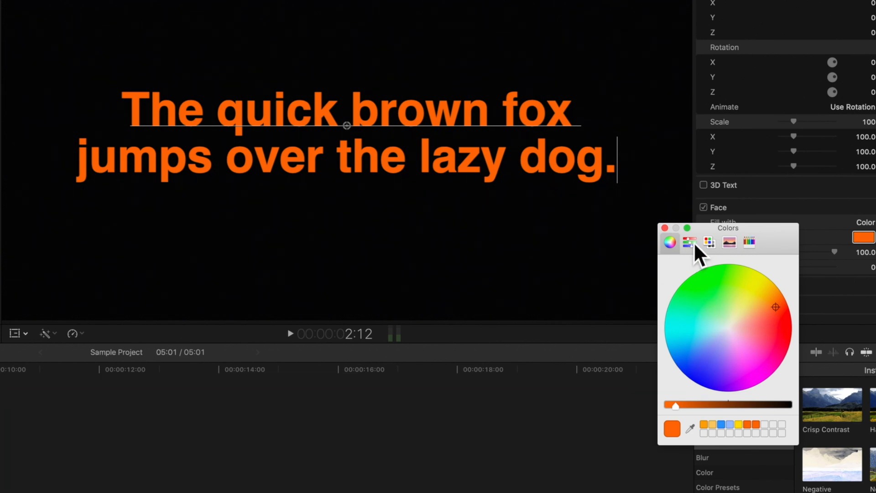
# - View the orange through RGB, CMYK, then HSB sliders (hue 23°, saturation 81%, brightness 93%)
pyautogui.click(689, 242)
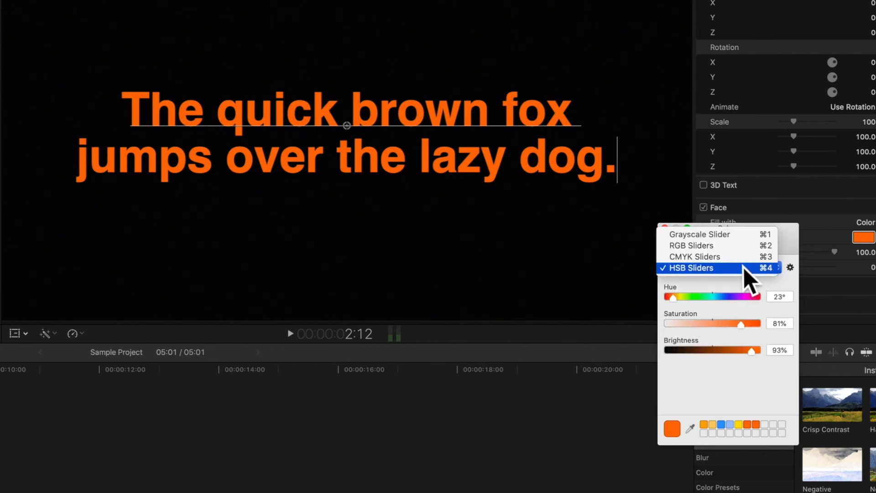
pyautogui.click(699, 234)
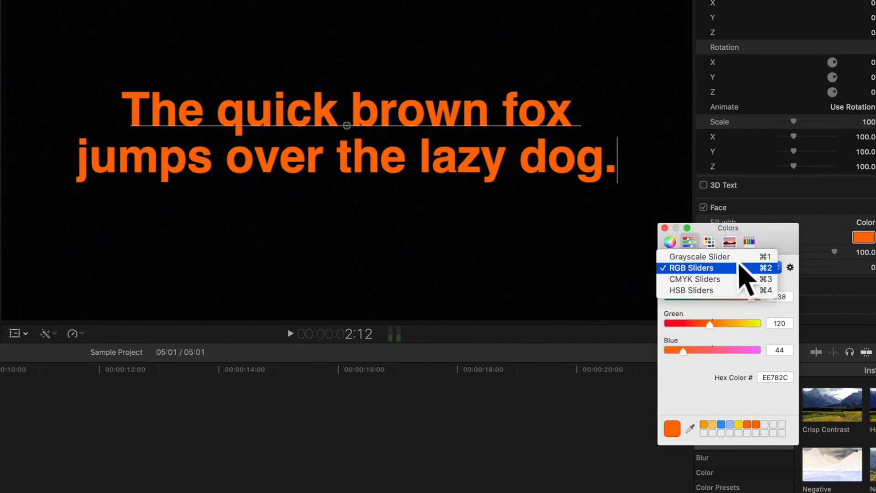
pyautogui.click(694, 279)
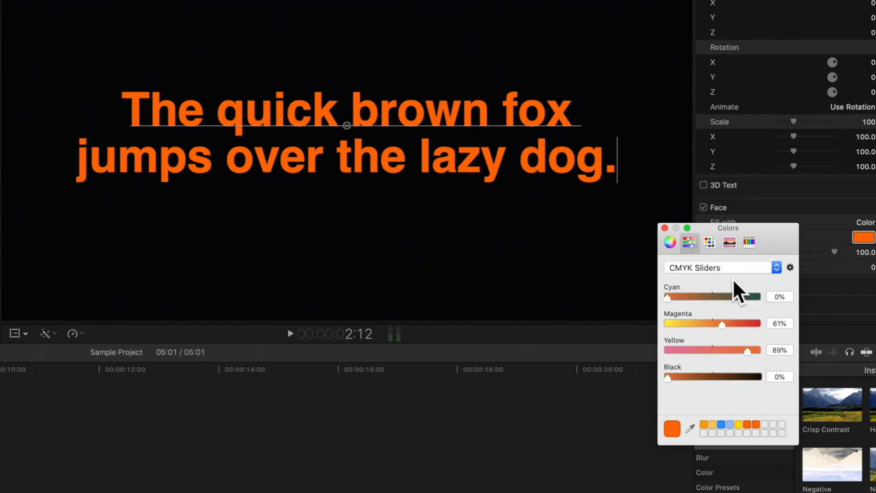
pyautogui.click(776, 267)
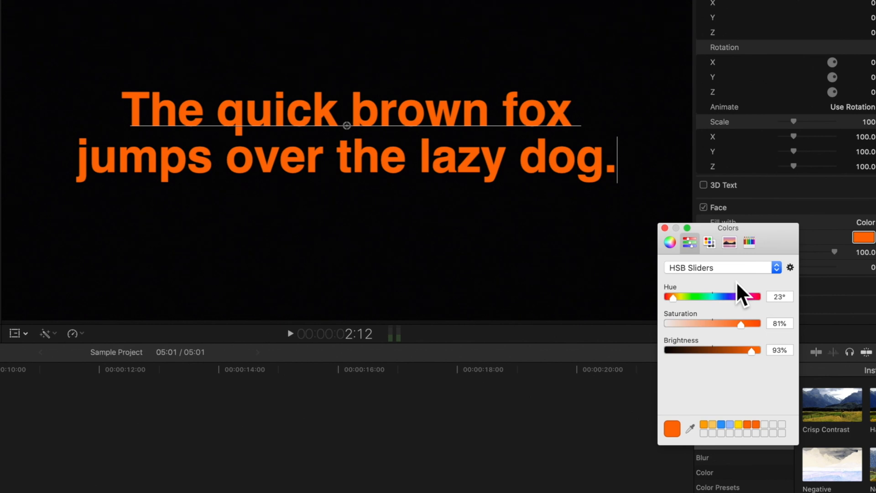
pyautogui.moveTo(724, 276)
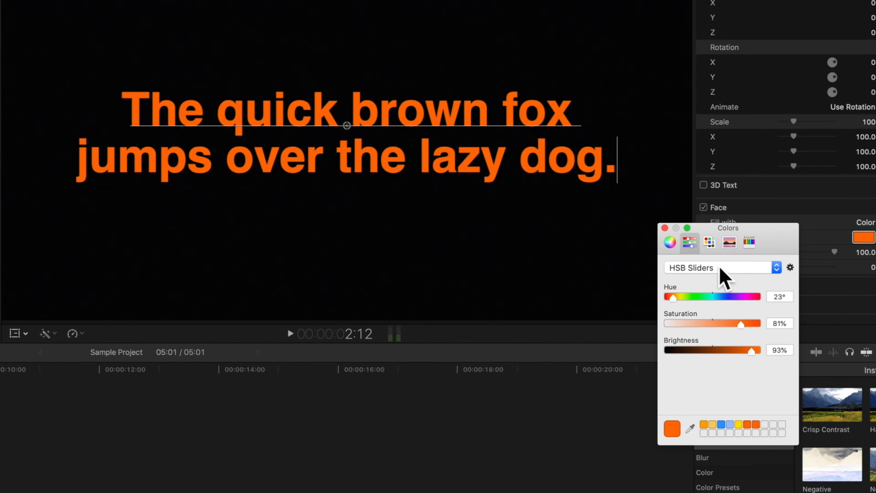
# - Browse the Apple and Developer palettes, then show the Web Safe Colors list
pyautogui.click(708, 242)
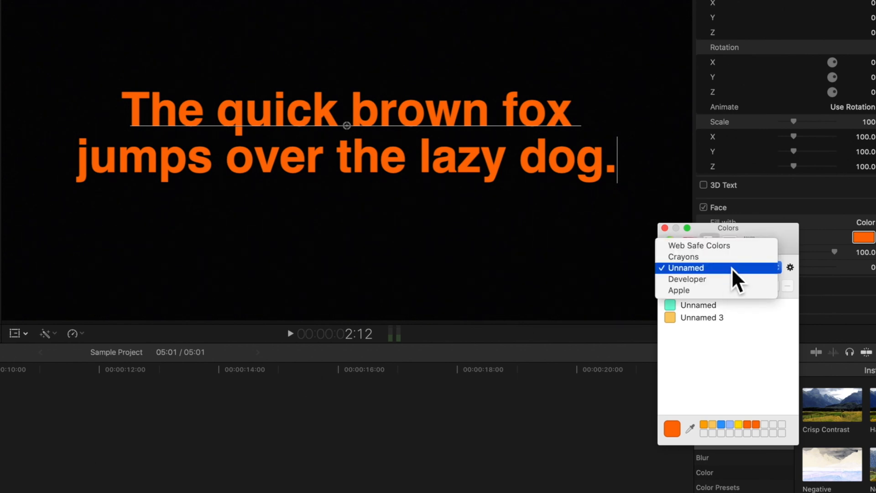
pyautogui.moveTo(716, 246)
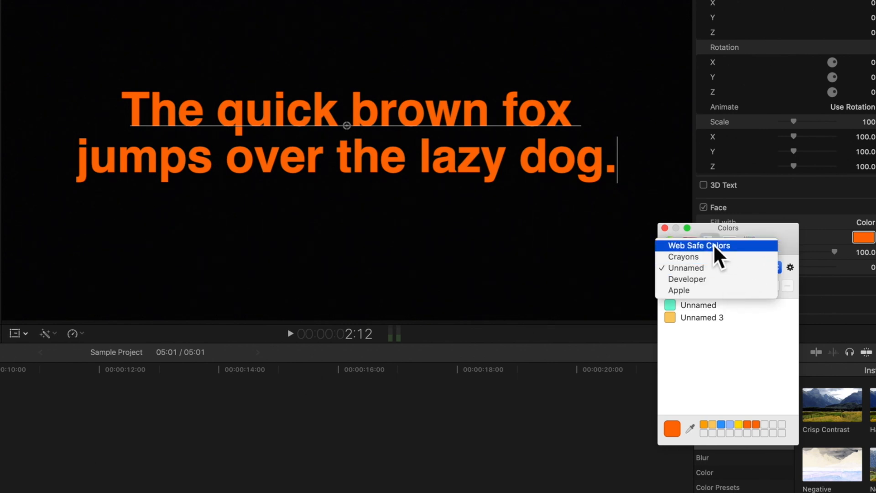
pyautogui.click(698, 290)
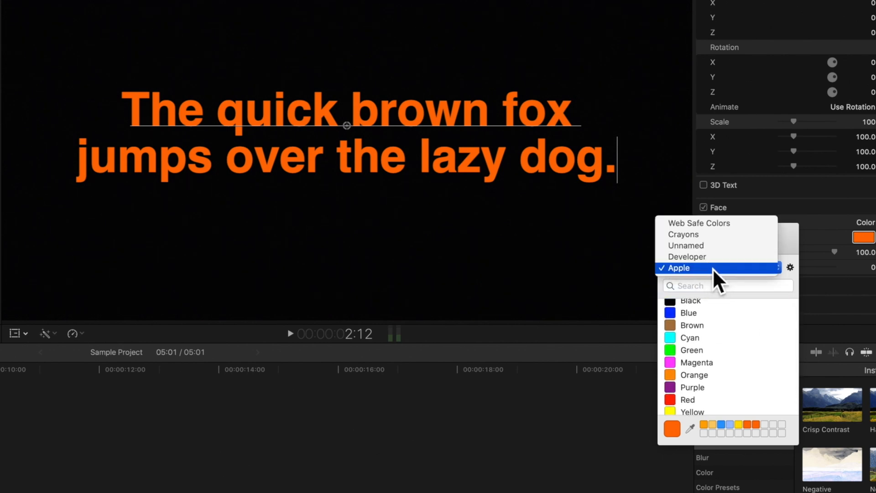
pyautogui.click(687, 256)
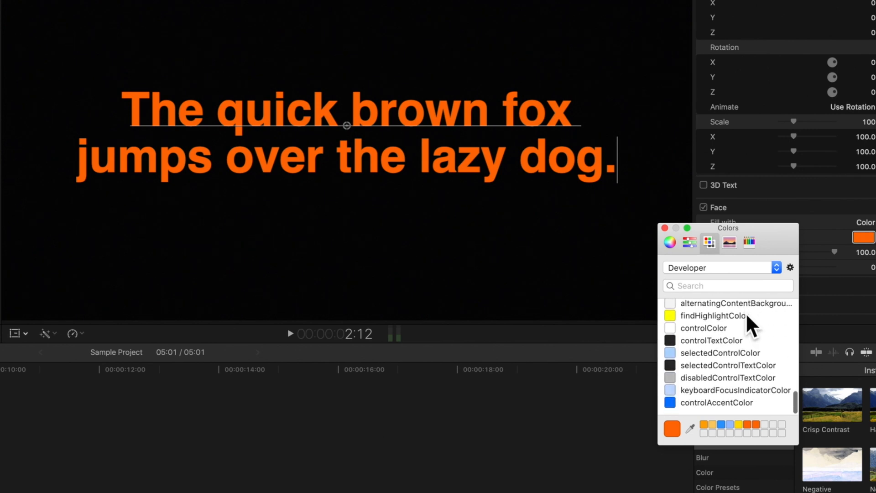
pyautogui.click(776, 267)
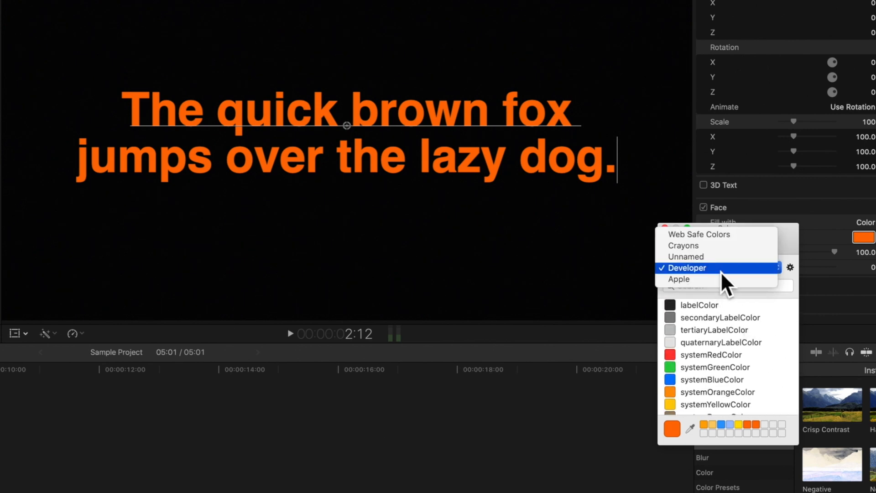
pyautogui.click(682, 245)
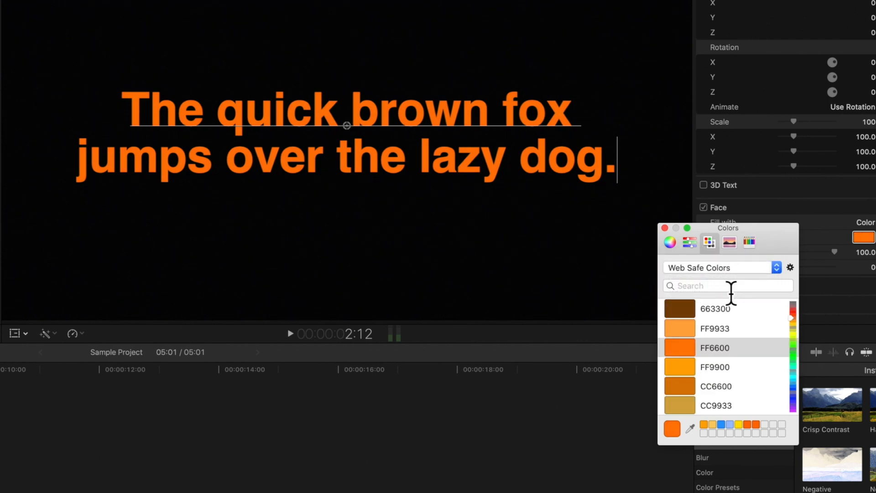
pyautogui.moveTo(750, 332)
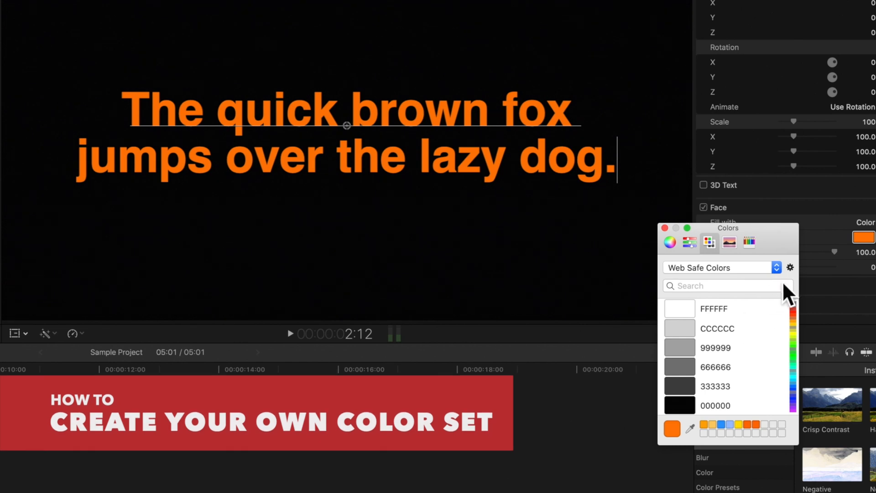
# - Create a new colour palette and rename it 'Demo Colors'
pyautogui.click(789, 267)
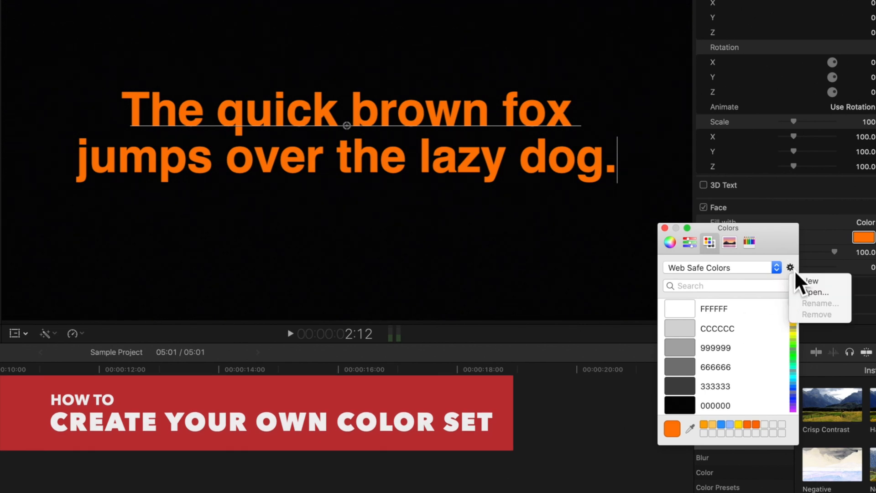
pyautogui.click(808, 281)
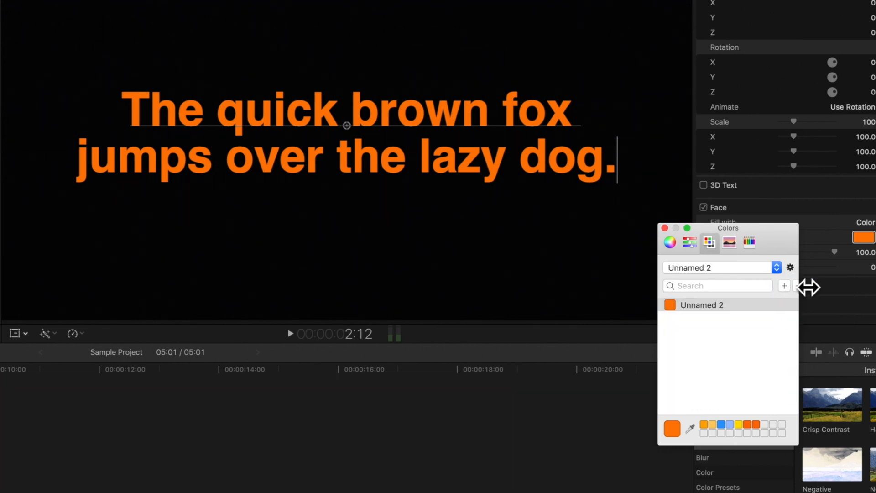
pyautogui.moveTo(726, 280)
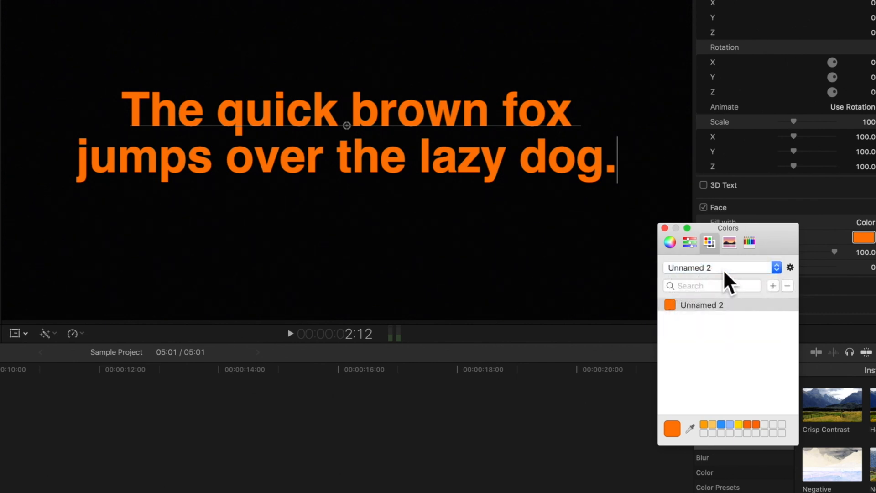
pyautogui.moveTo(729, 279)
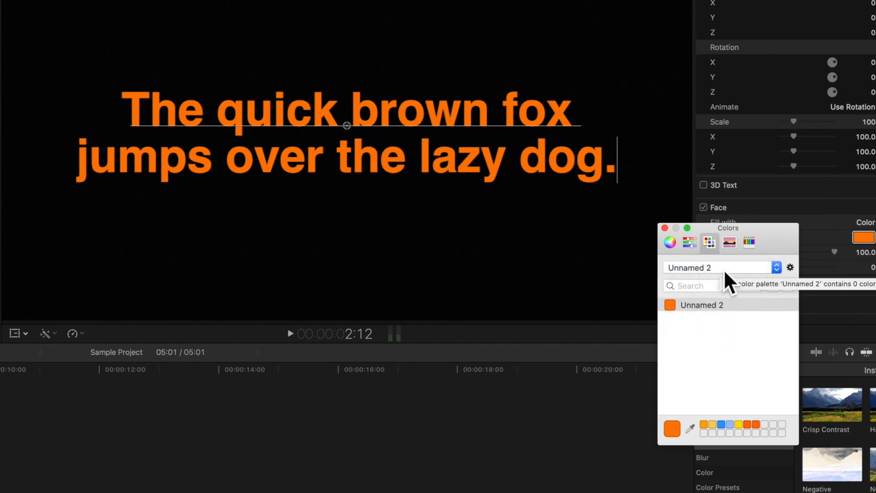
pyautogui.click(790, 267)
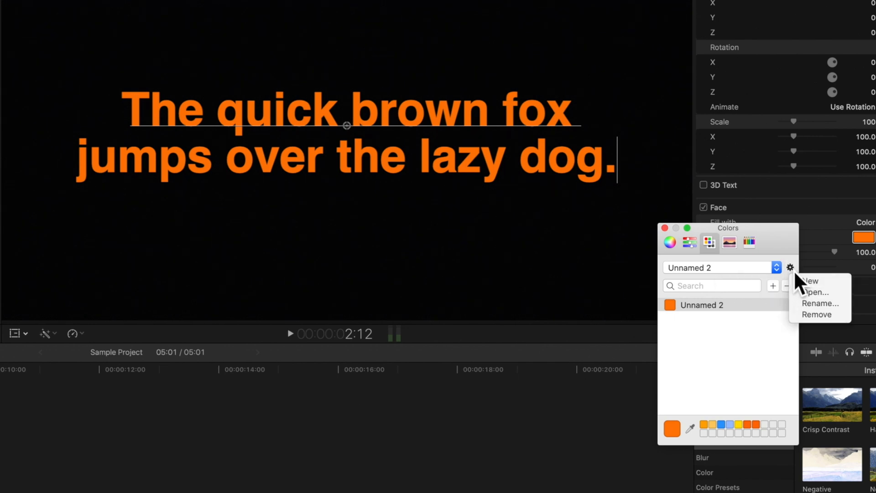
pyautogui.click(819, 303)
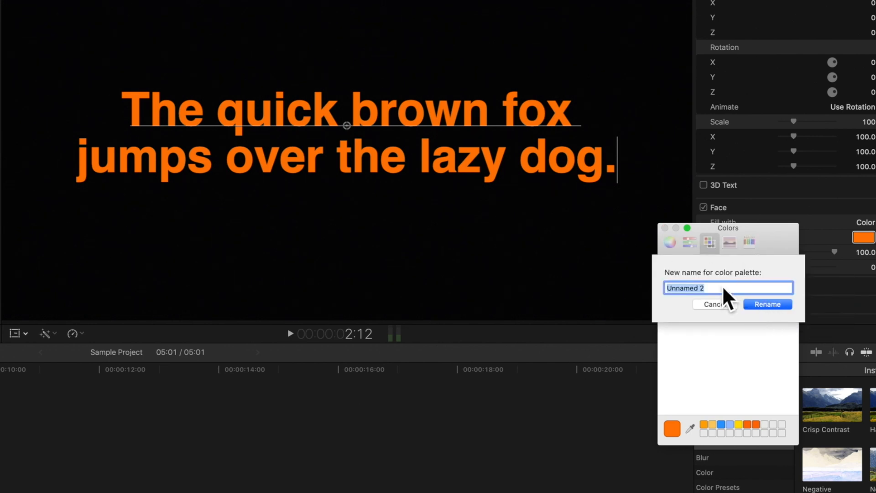
pyautogui.write('Demo Colors')
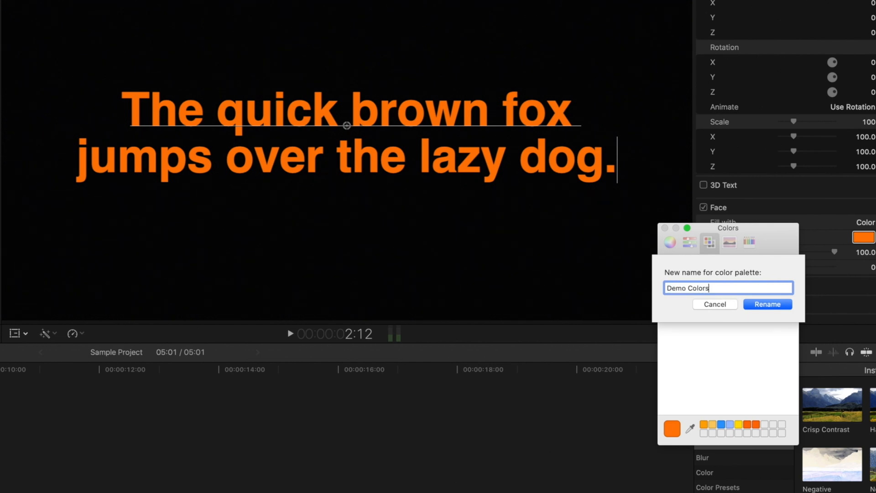
pyautogui.click(767, 304)
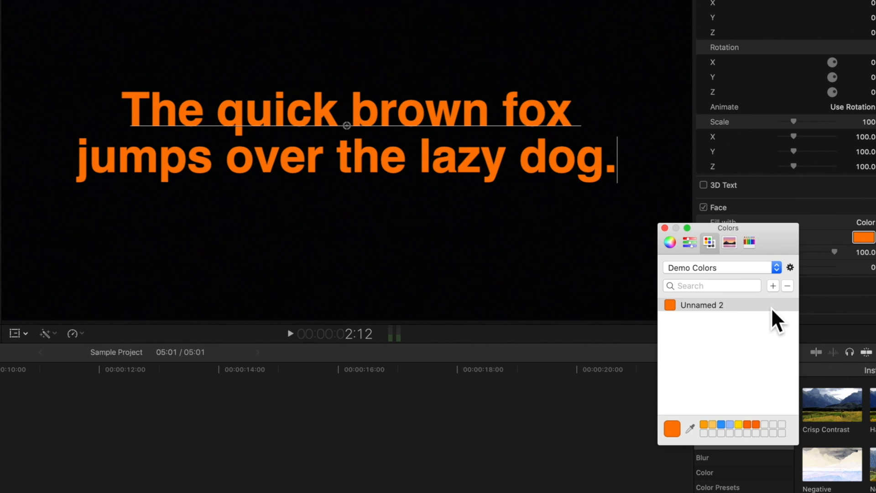
pyautogui.moveTo(776, 333)
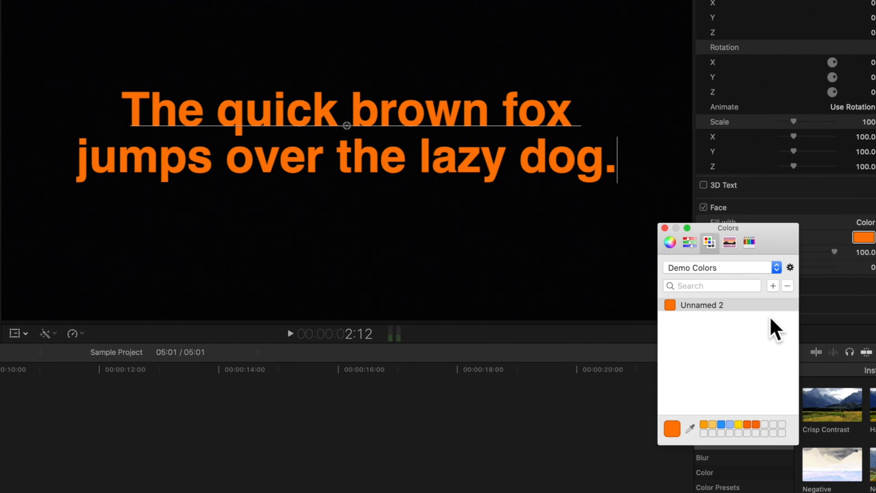
# - Add blue swatches, name the orange entry 'Butterfly Orange', and delete the Deep Blue entry
pyautogui.click(727, 425)
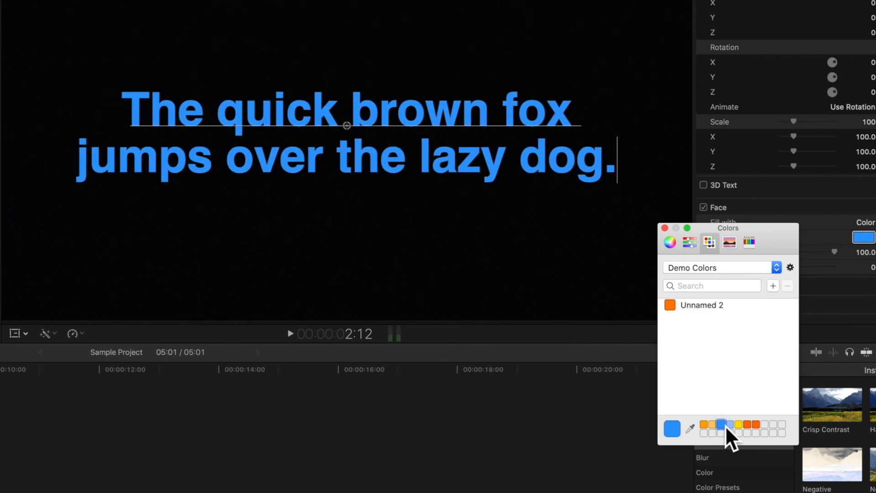
pyautogui.click(774, 286)
pyautogui.write('But')
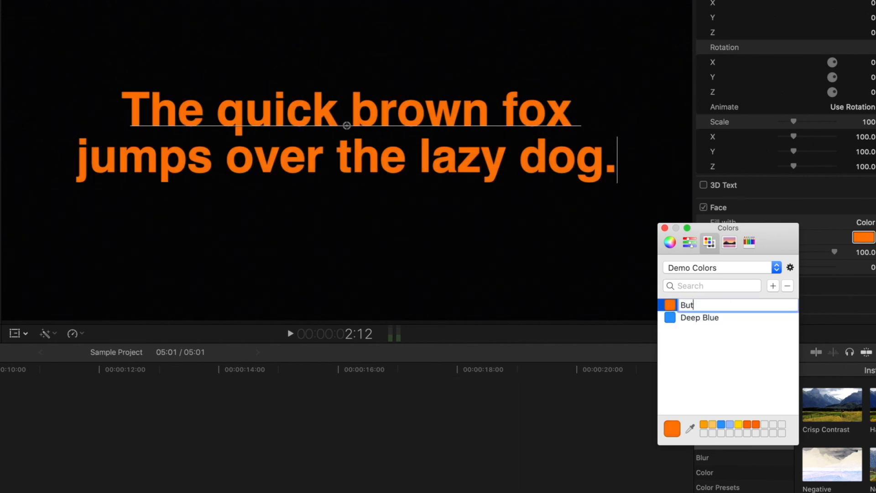
pyautogui.write('terfly Orange')
pyautogui.press('return')
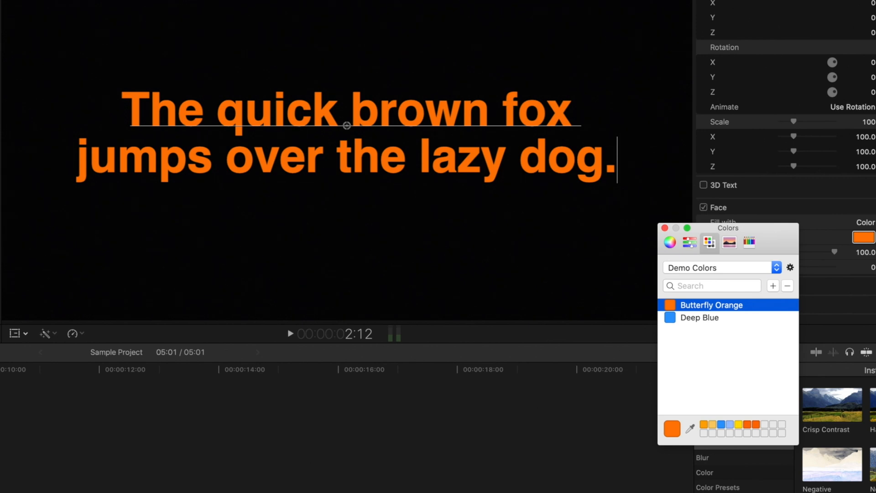
pyautogui.click(699, 318)
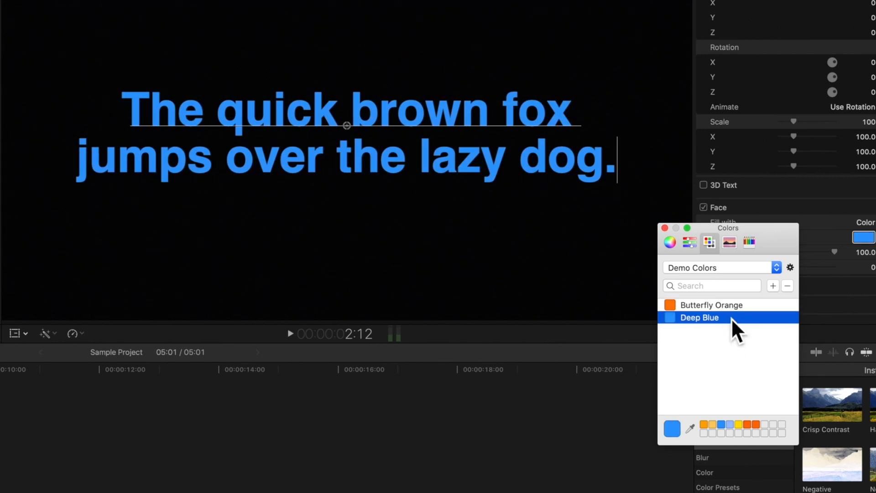
pyautogui.click(787, 286)
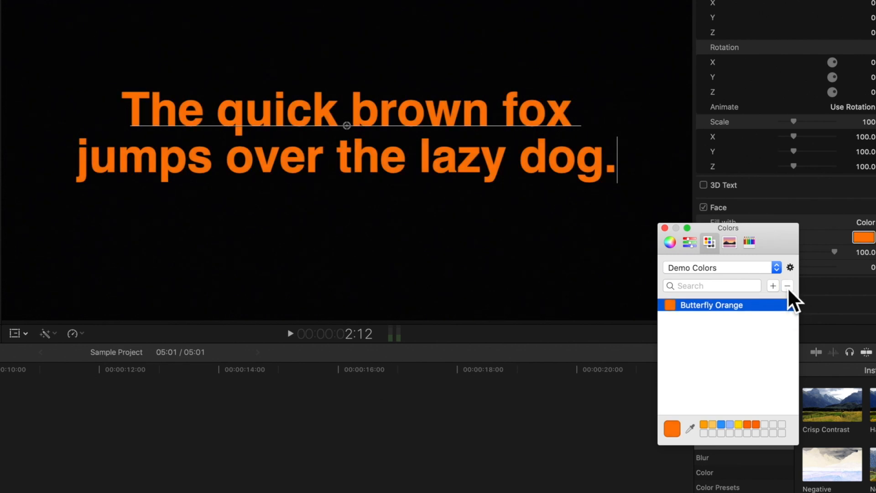
pyautogui.click(708, 342)
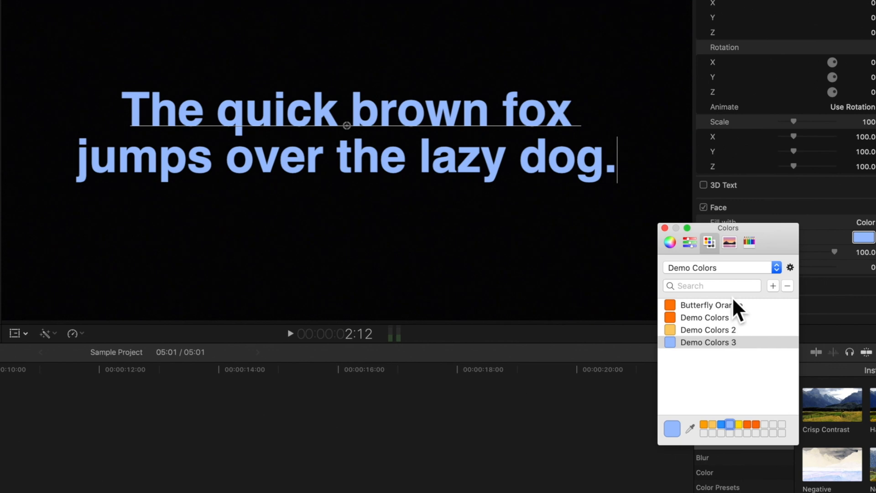
# - Search for 'orange', clear it, then remove the Example palette and confirm
pyautogui.write('orange')
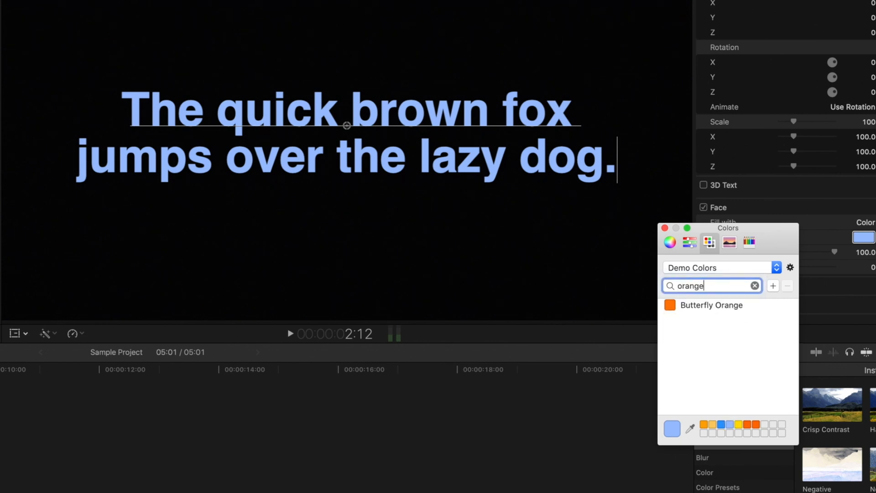
pyautogui.click(777, 267)
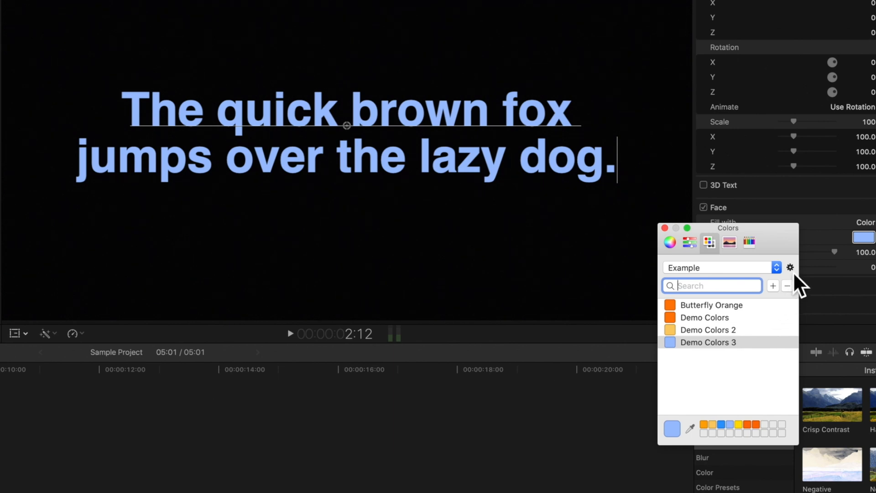
pyautogui.click(790, 267)
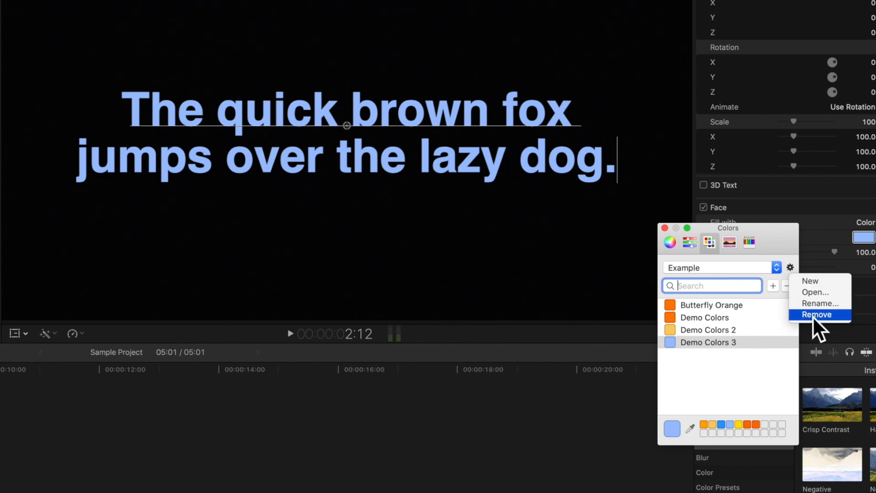
pyautogui.click(816, 314)
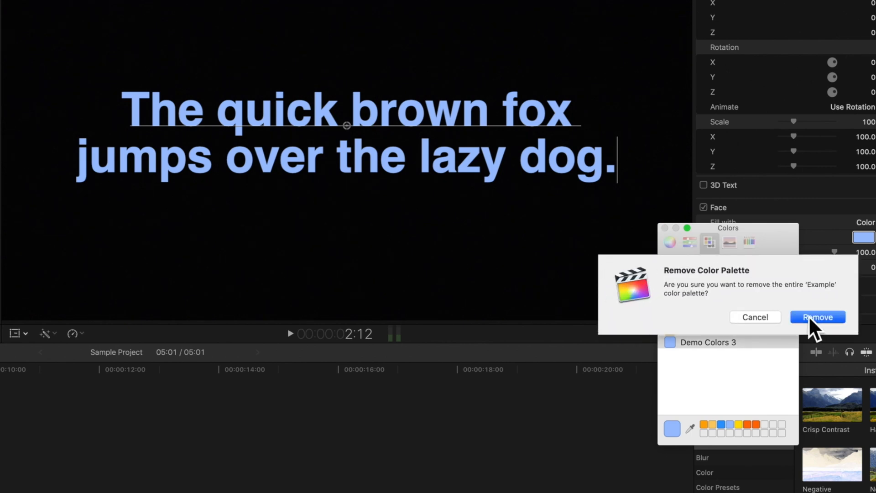
pyautogui.click(816, 317)
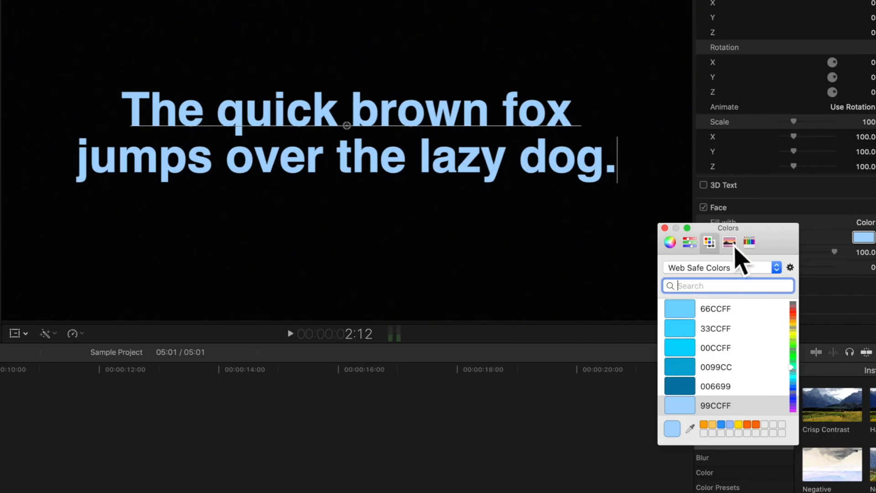
# - Pick green then teal from the Image Palettes spectrum, then show the Pencils colours
pyautogui.click(729, 242)
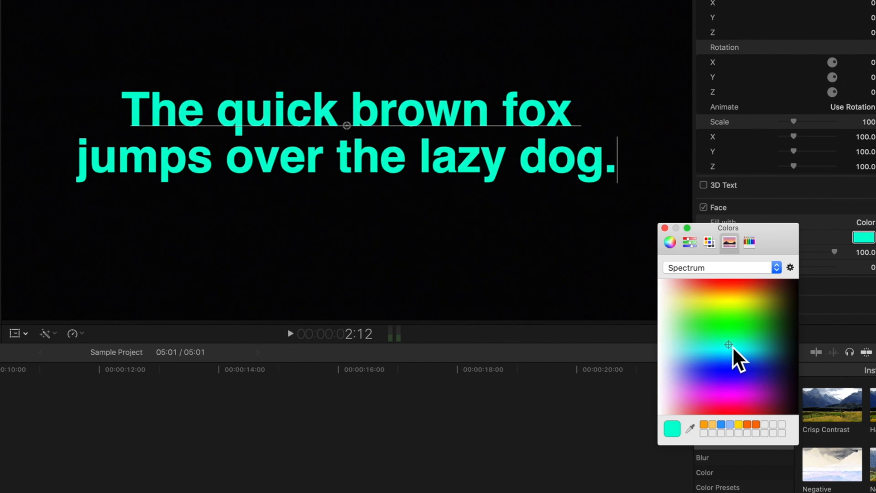
pyautogui.click(763, 326)
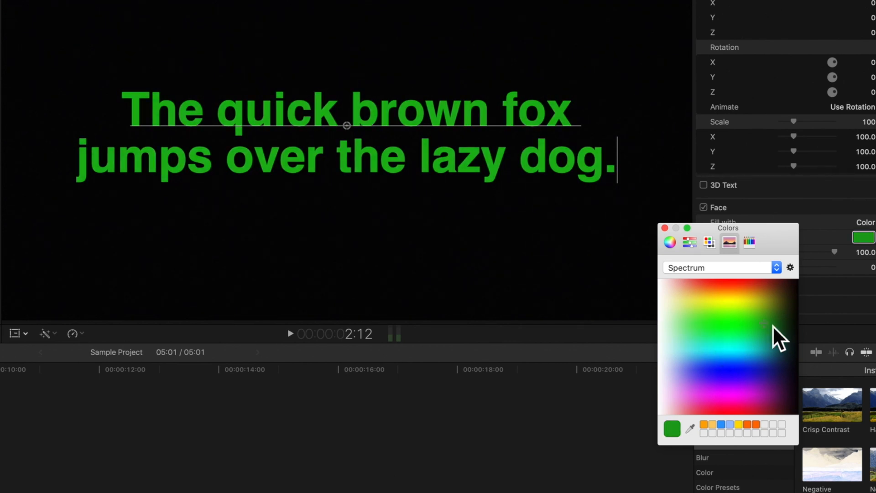
pyautogui.click(752, 348)
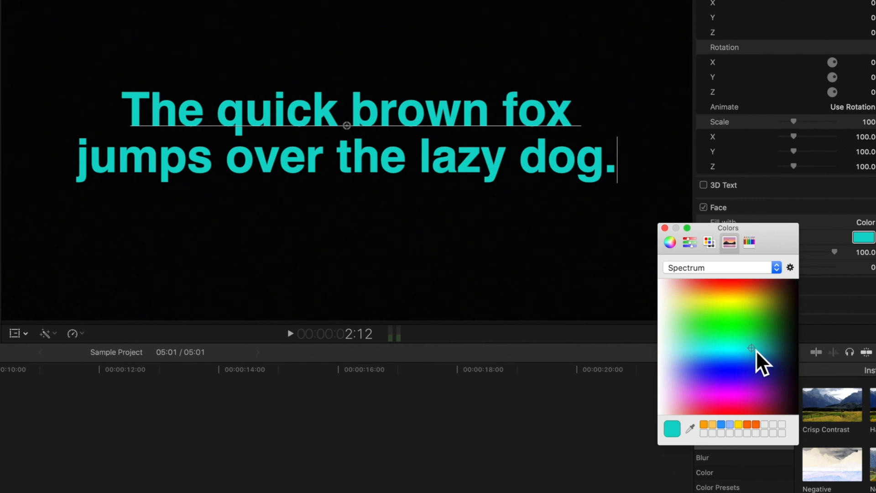
pyautogui.moveTo(741, 388)
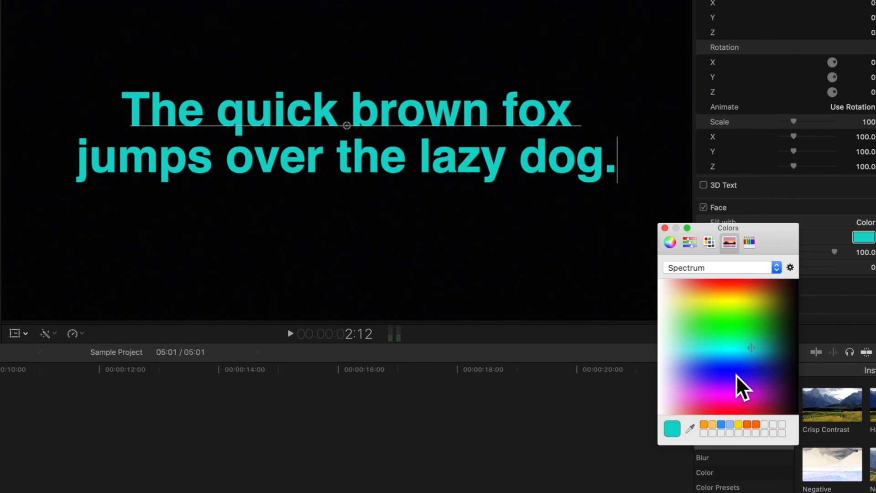
pyautogui.moveTo(729, 397)
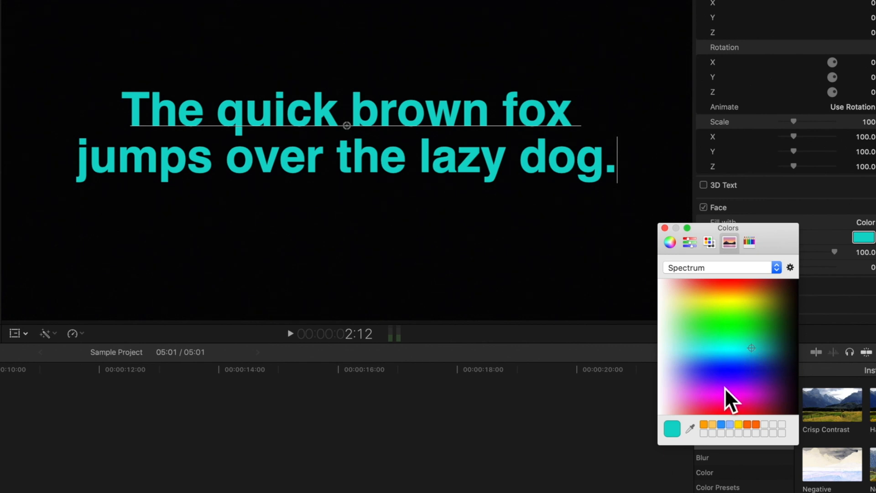
pyautogui.moveTo(735, 391)
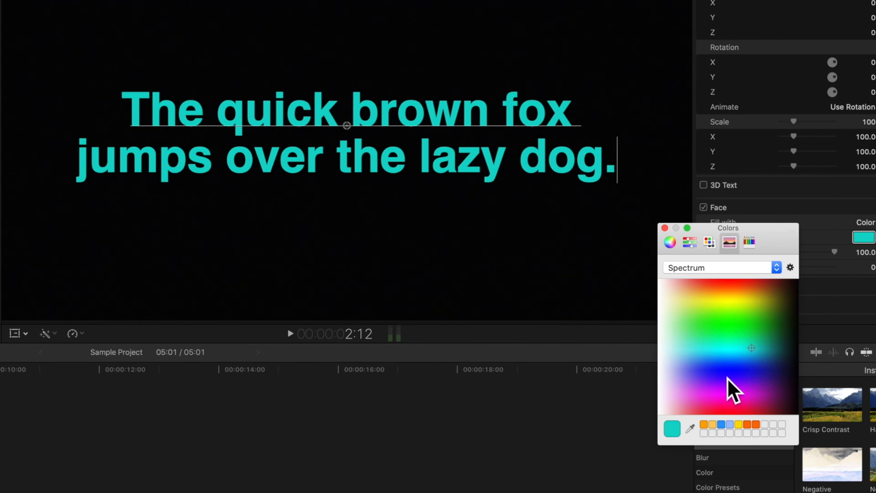
pyautogui.click(749, 242)
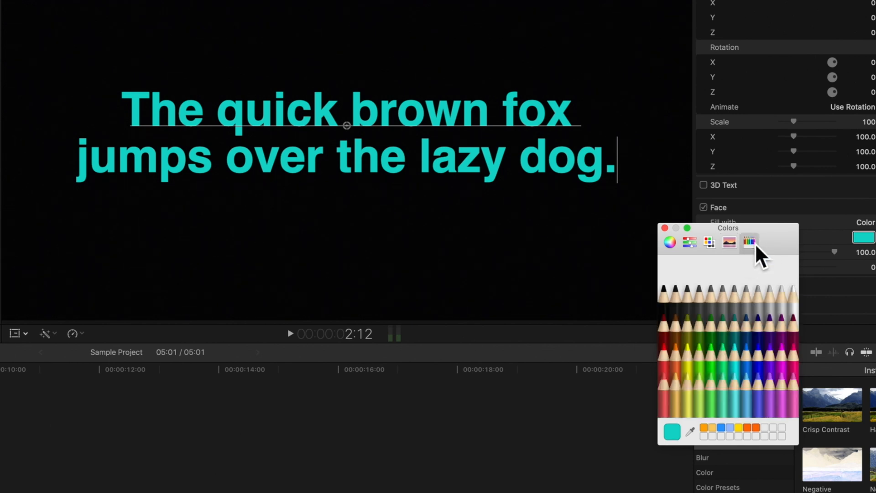
# - Try the Tin pencil, colour the title Plum, and close the Colors window
pyautogui.click(723, 302)
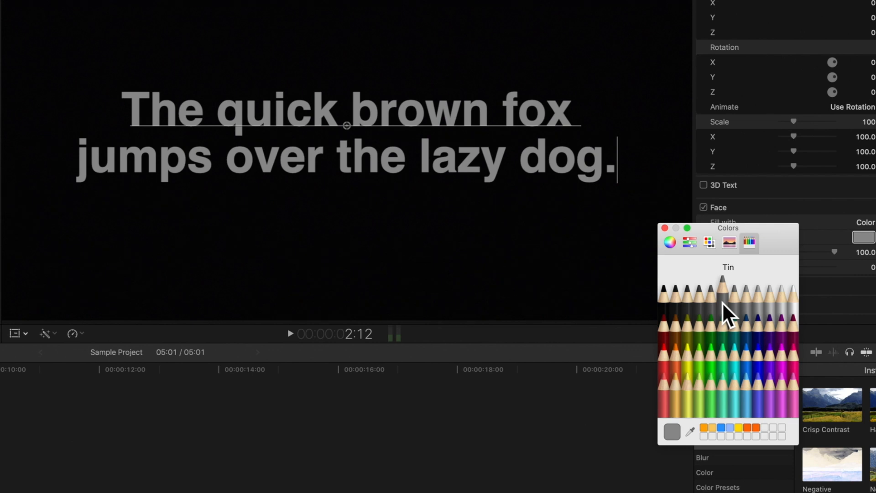
pyautogui.moveTo(791, 341)
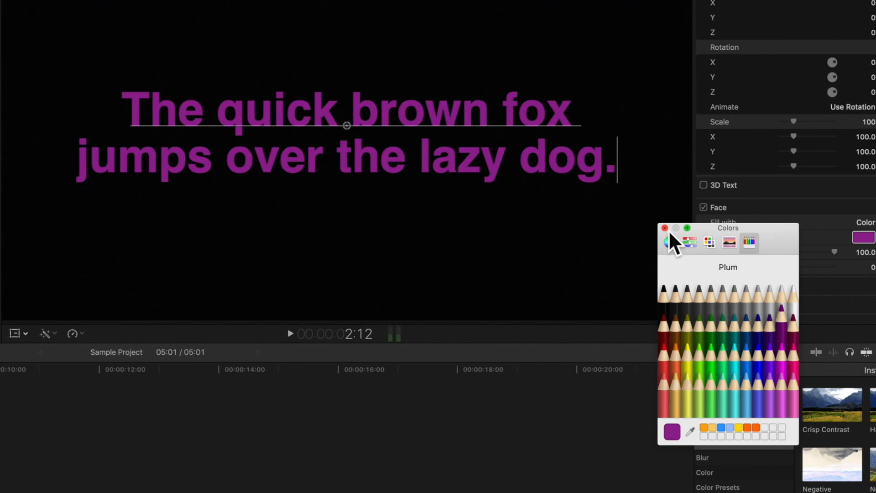
pyautogui.click(665, 228)
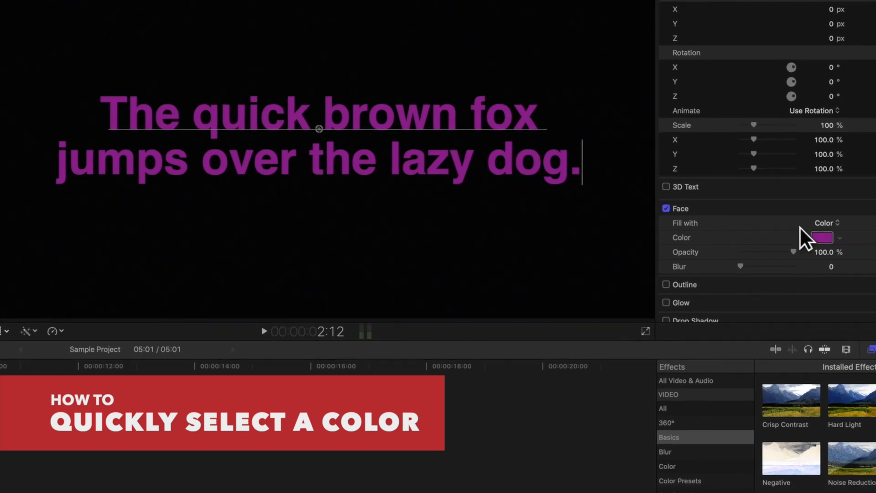
# - Try yellow-green, dark green and pink on the title, then settle on light grey (218, 218, 218)
pyautogui.click(821, 237)
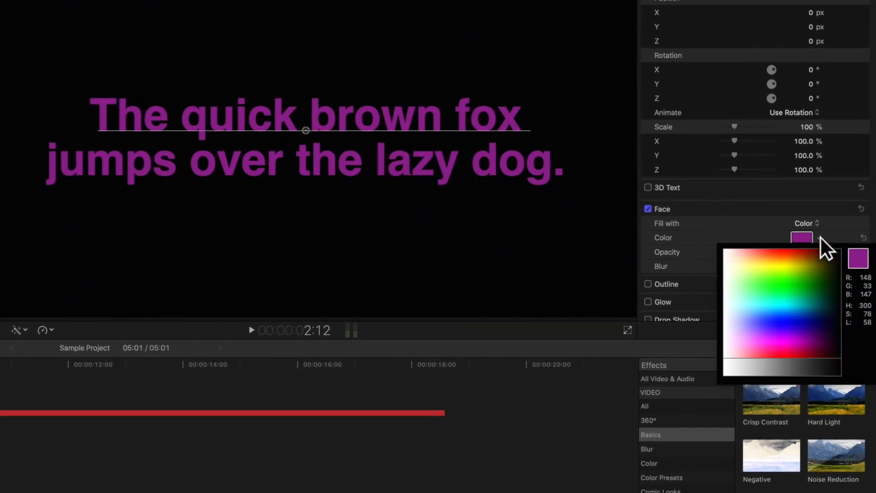
pyautogui.click(804, 282)
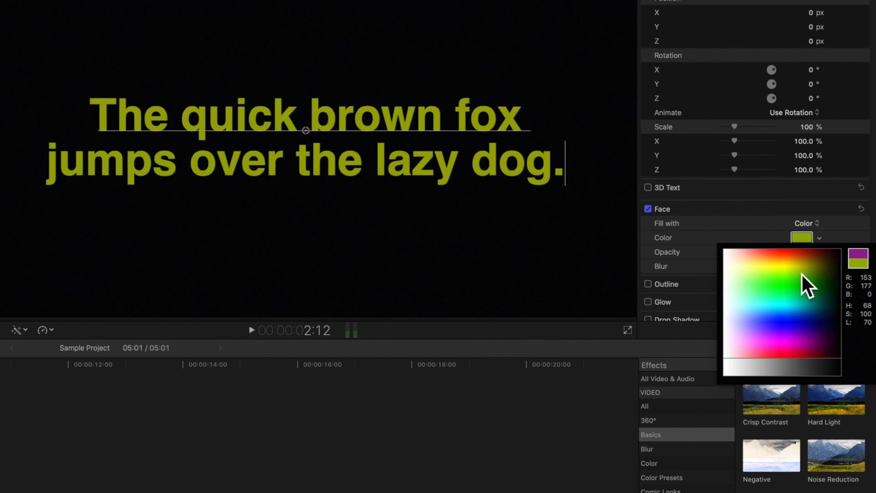
pyautogui.click(822, 288)
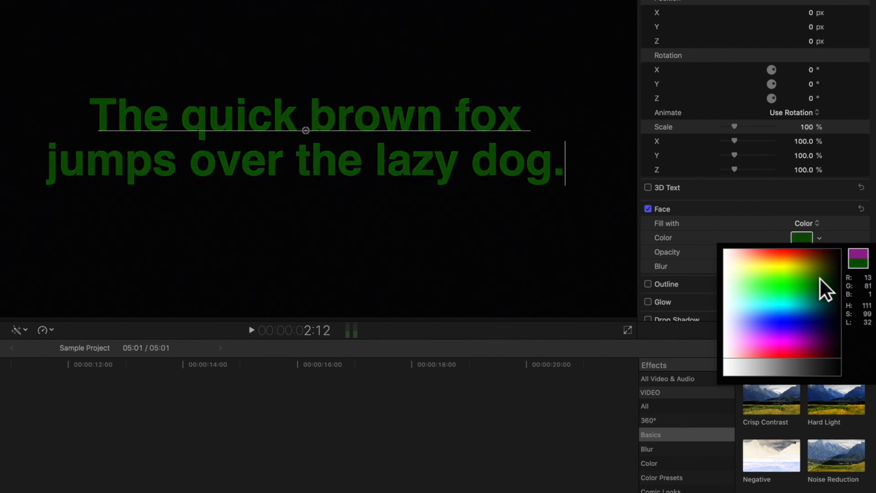
pyautogui.click(793, 360)
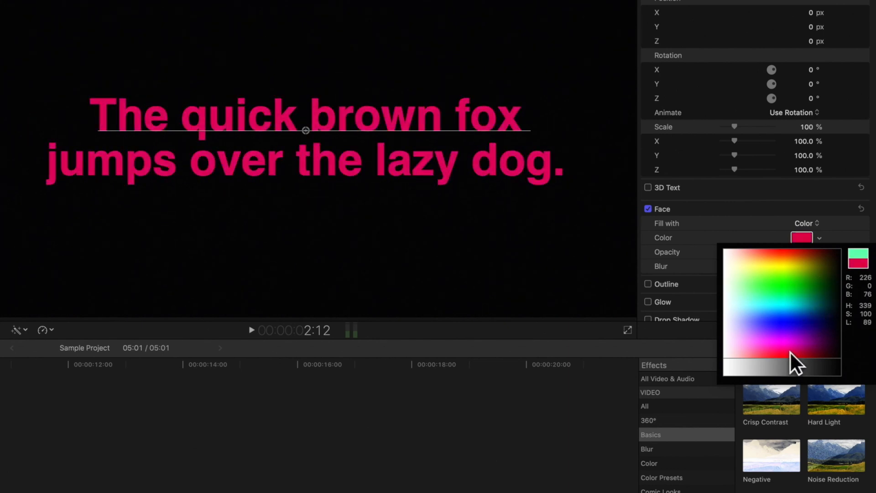
pyautogui.click(743, 380)
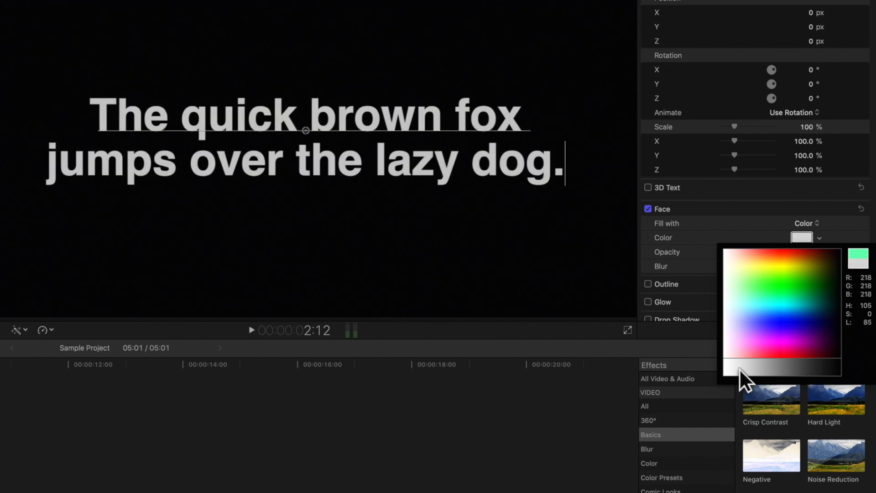